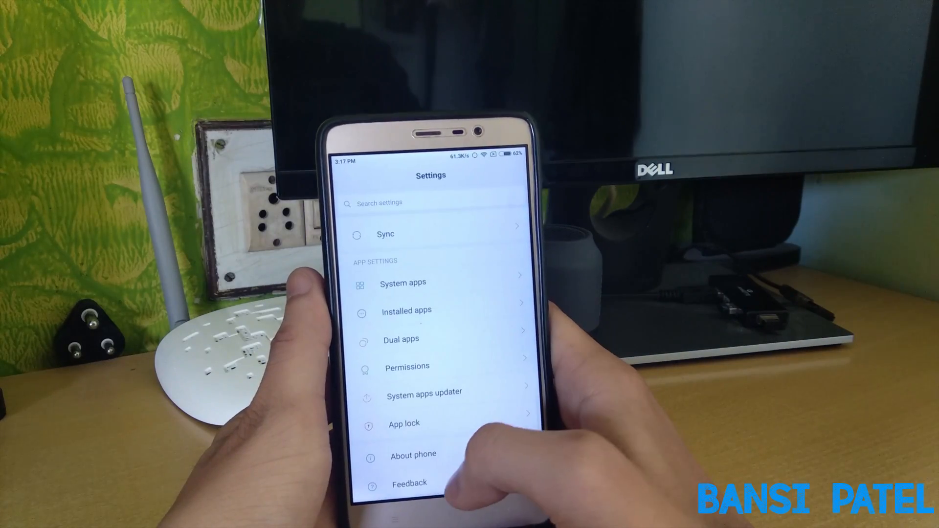
# View About phone showing the Redmi Note 3 running MIUI 9 Global 7.9.22 Beta
pyautogui.click(413, 456)
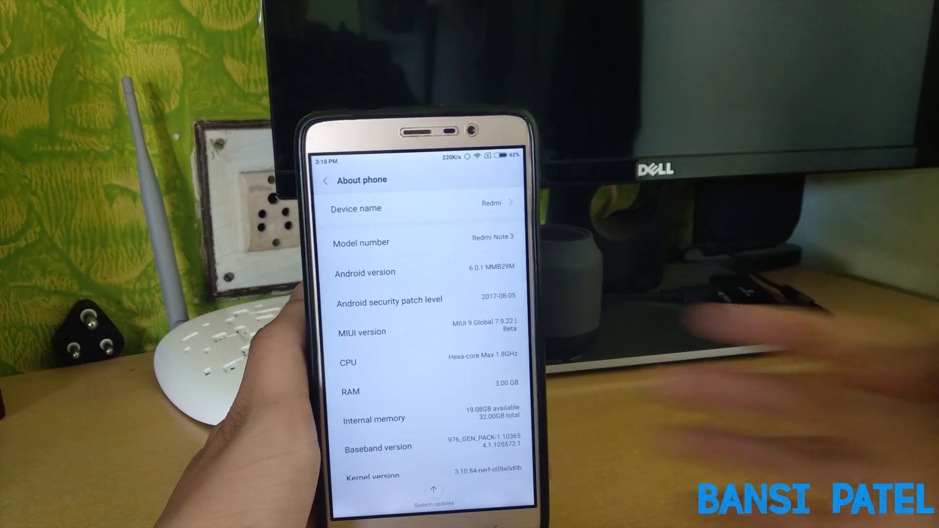
pyautogui.scroll(-3)
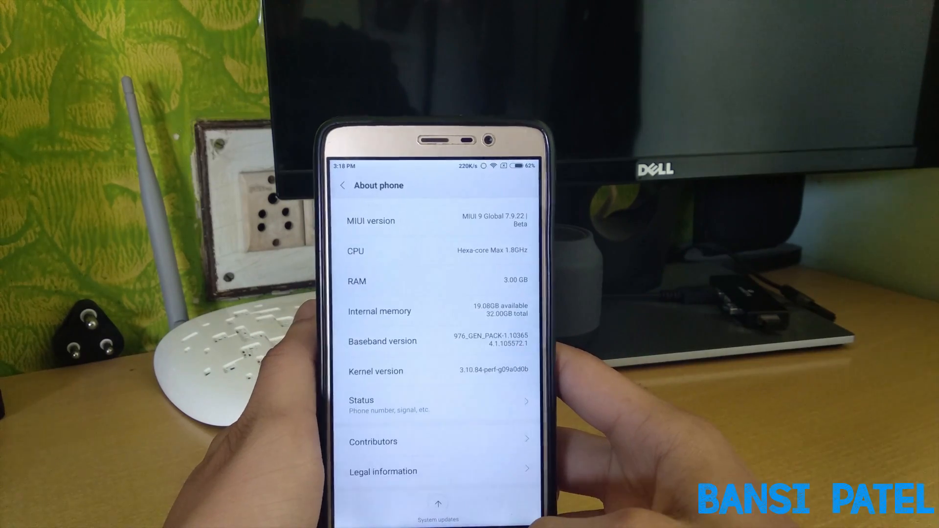